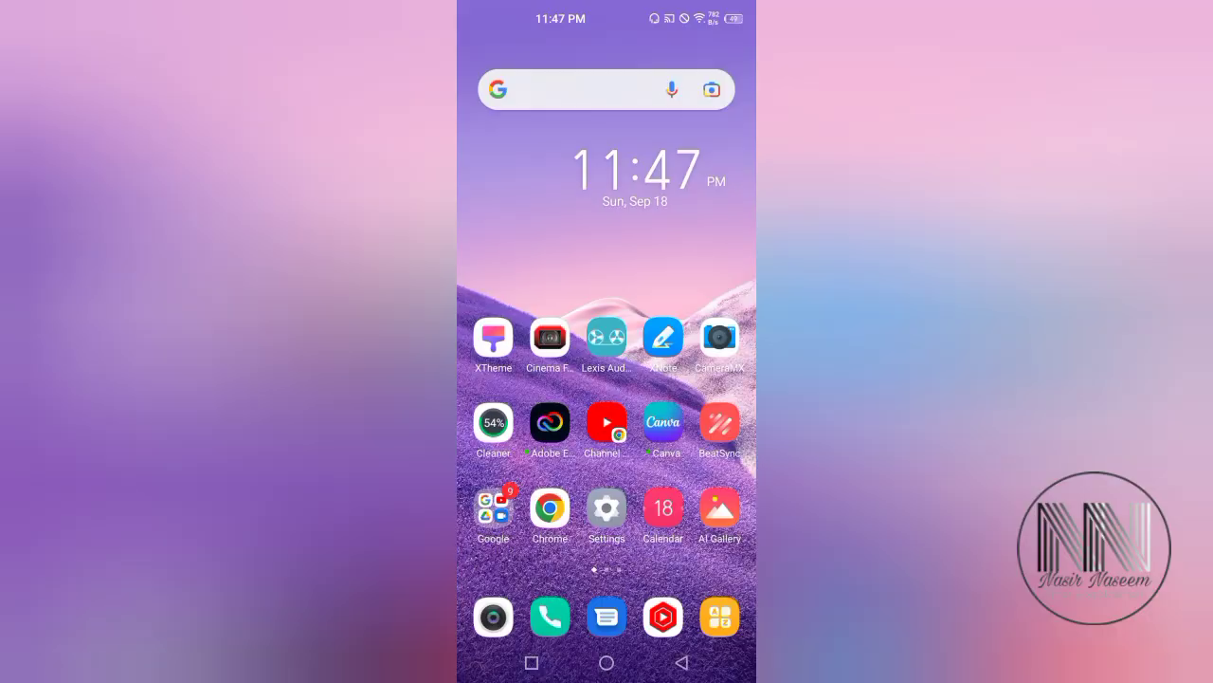
# Reach the Settings app from the quick settings shade's gear icon
pyautogui.moveTo(607, 19); pyautogui.dragTo(607, 285)
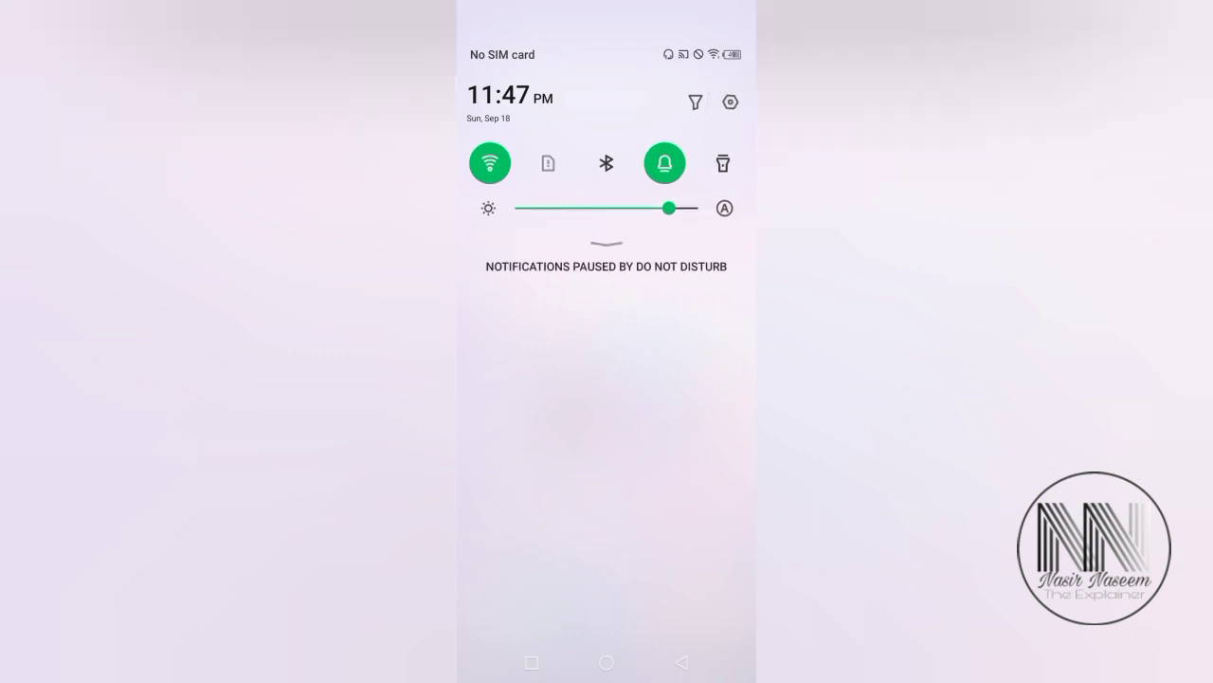
pyautogui.click(728, 103)
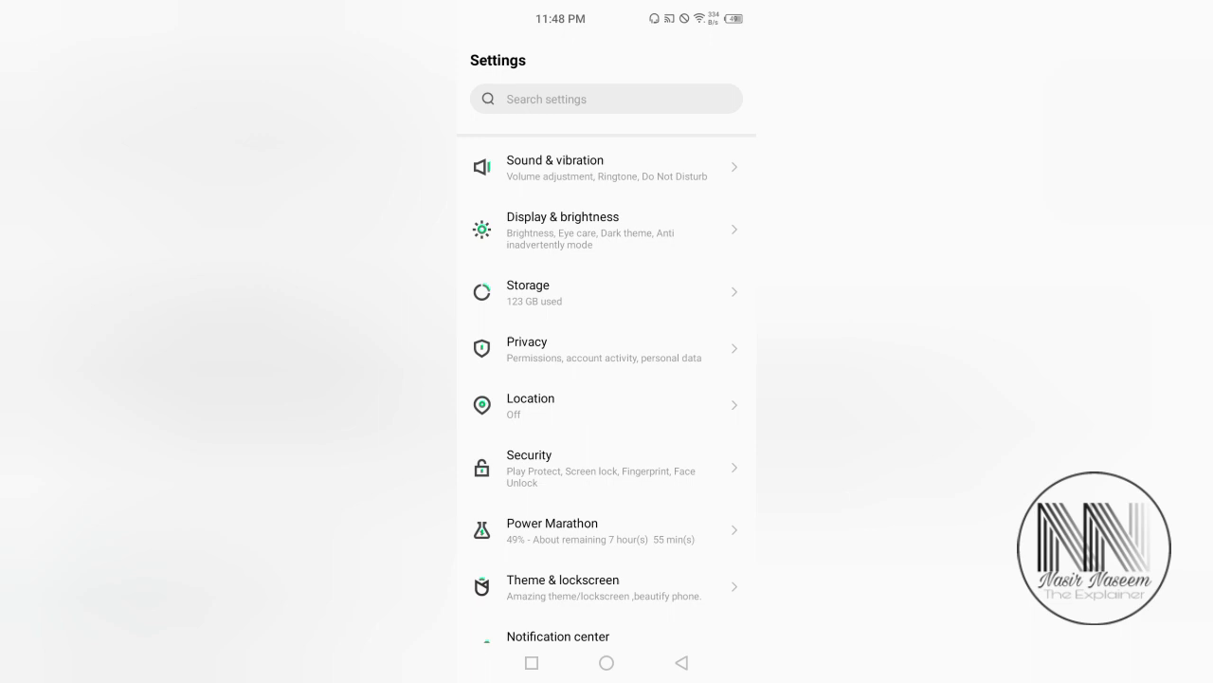
# Reach the Choose screen lock list through Security, with Swipe shown as current
pyautogui.click(607, 466)
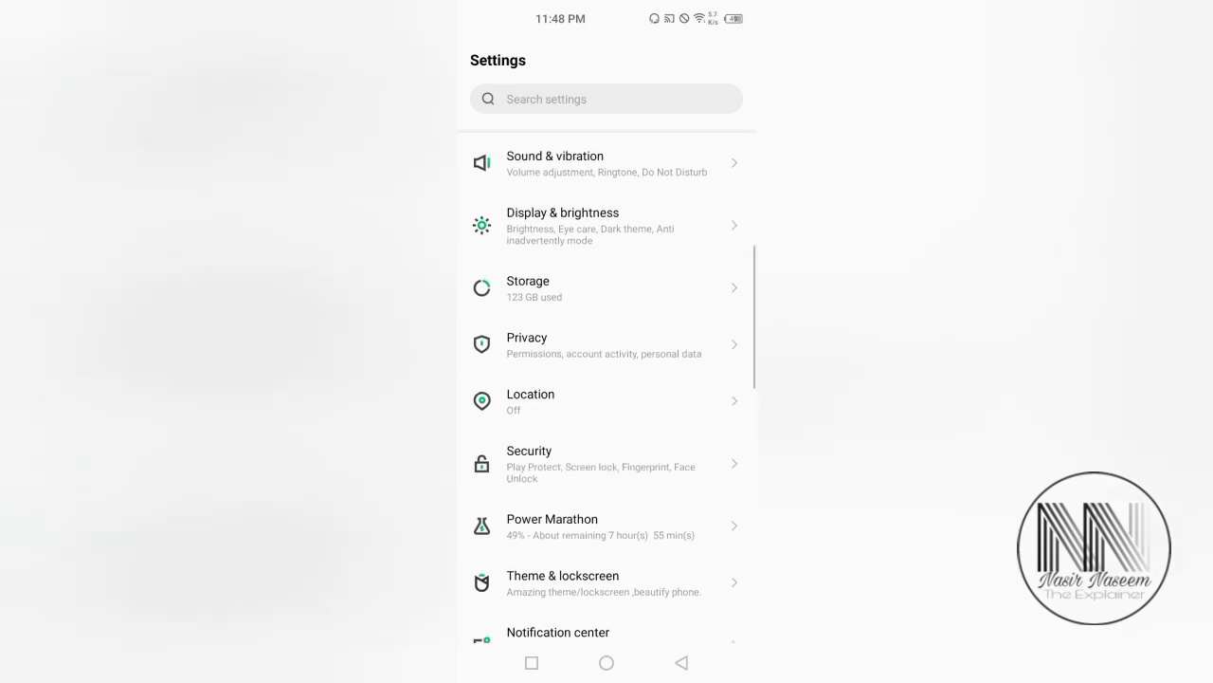
pyautogui.scroll(3)
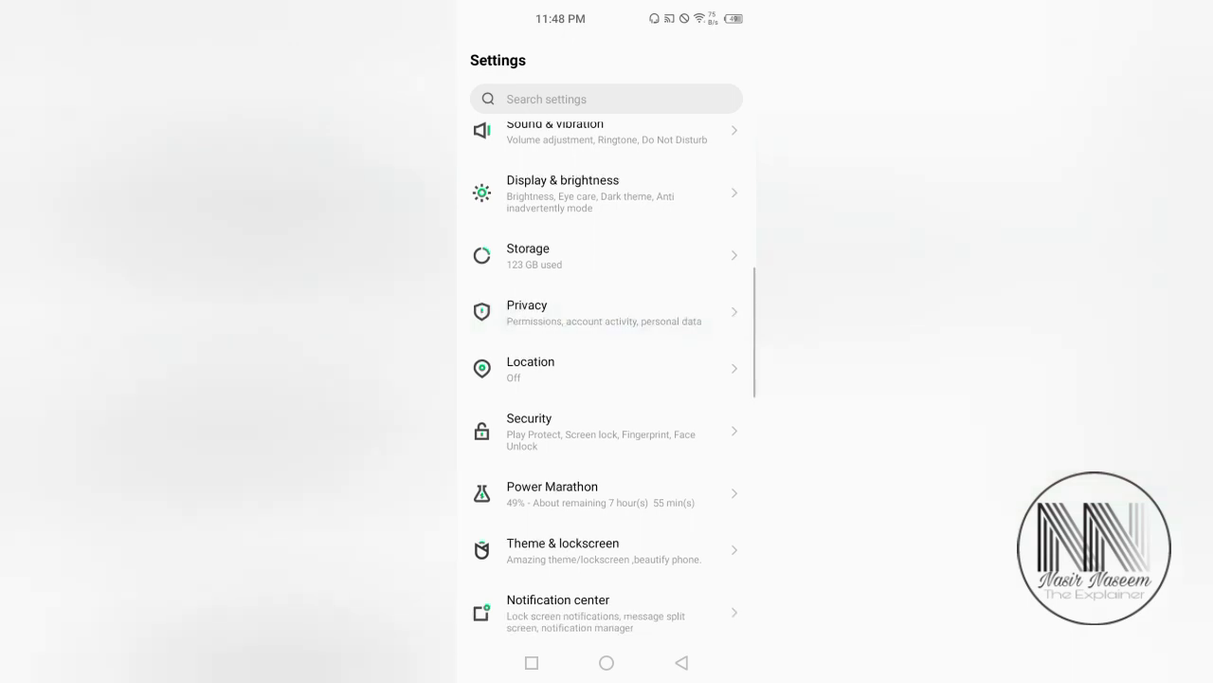
pyautogui.click(607, 432)
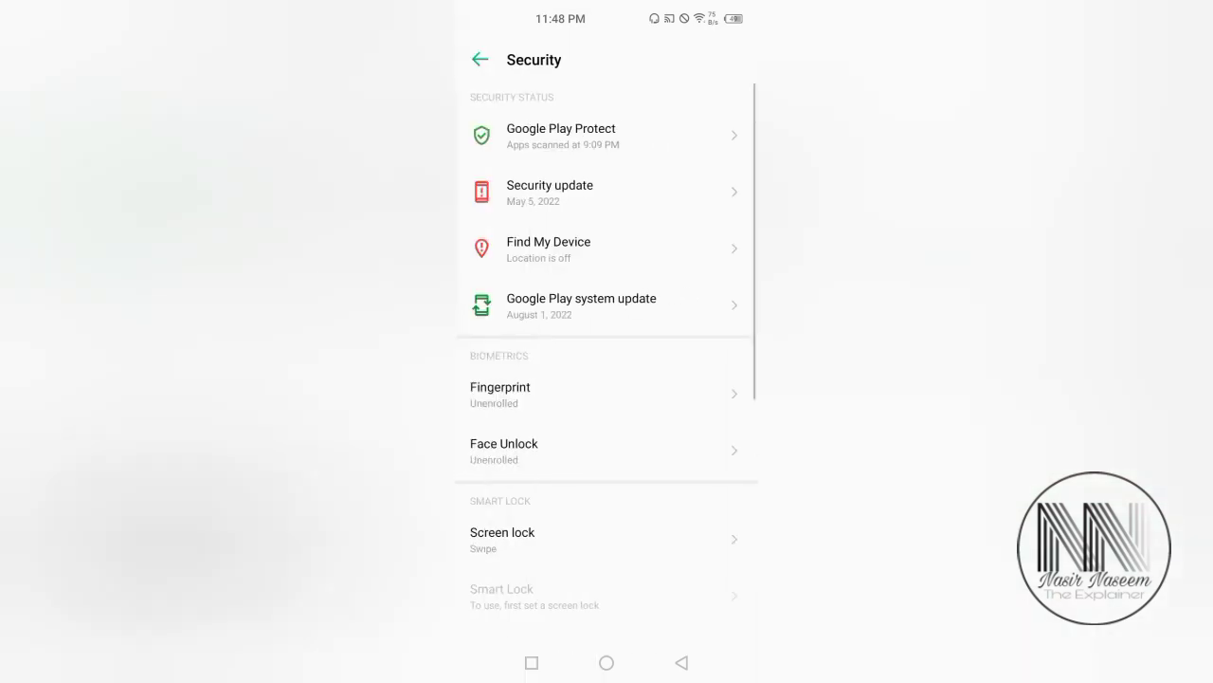
pyautogui.scroll(-3)
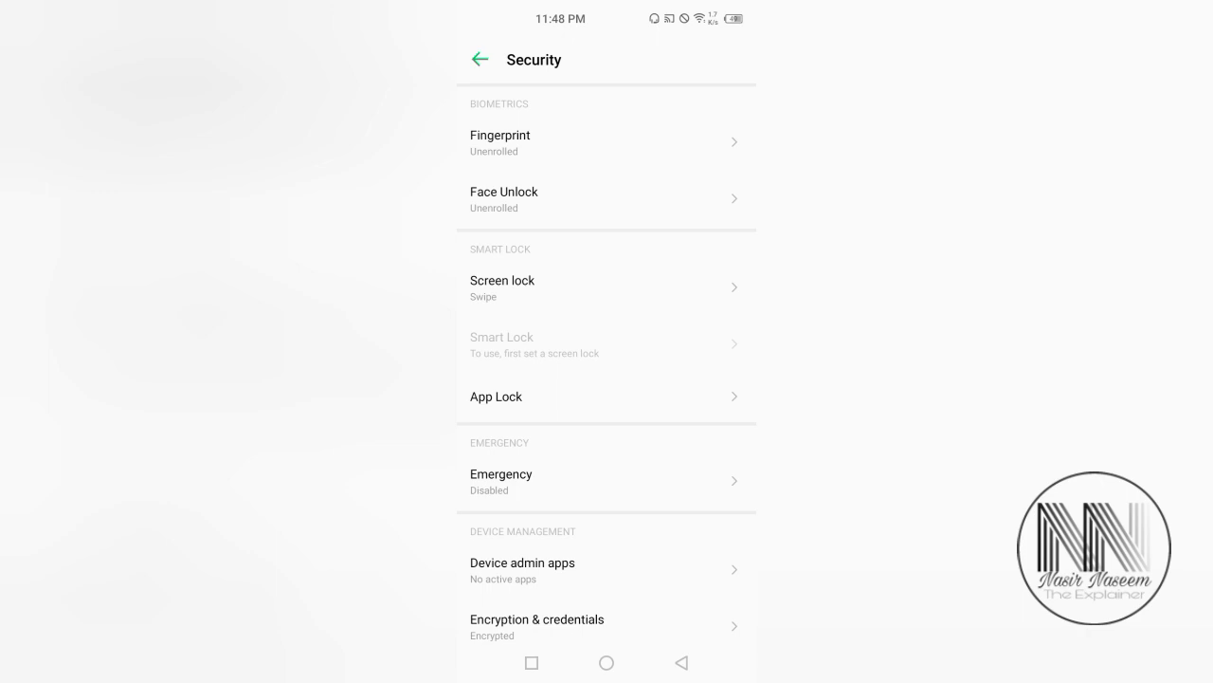
pyautogui.click(502, 288)
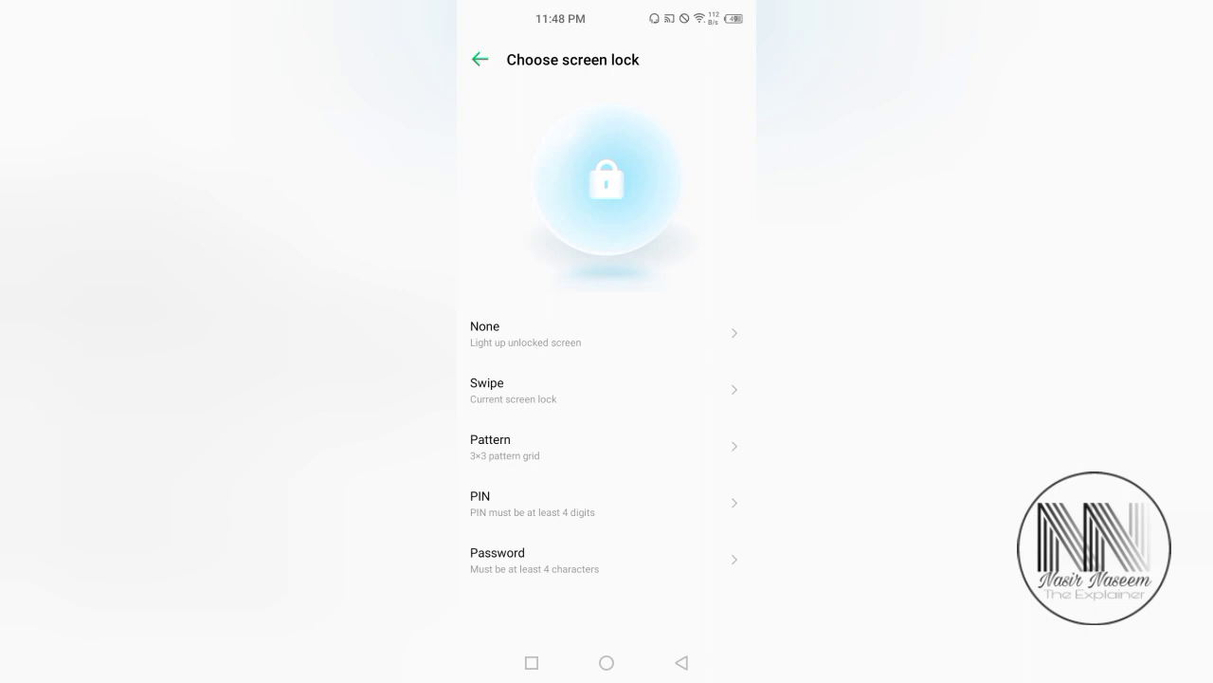
# Choose Password as the lock type and continue past its setup notice
pyautogui.click(606, 391)
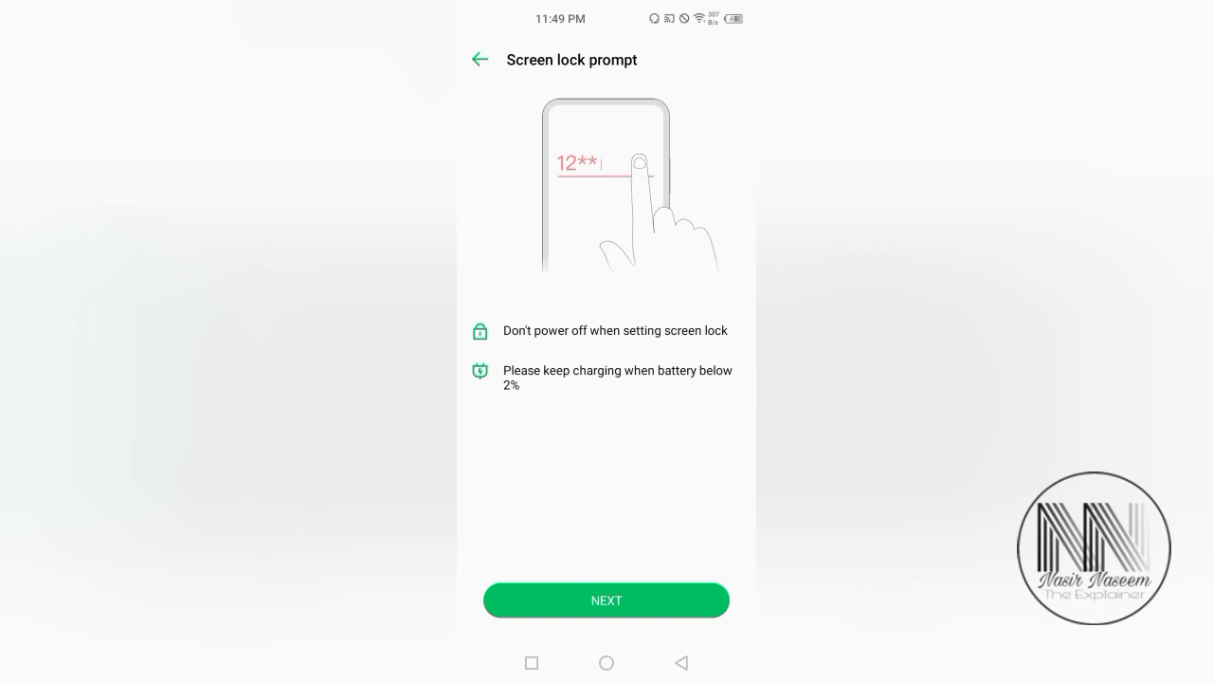
pyautogui.click(607, 599)
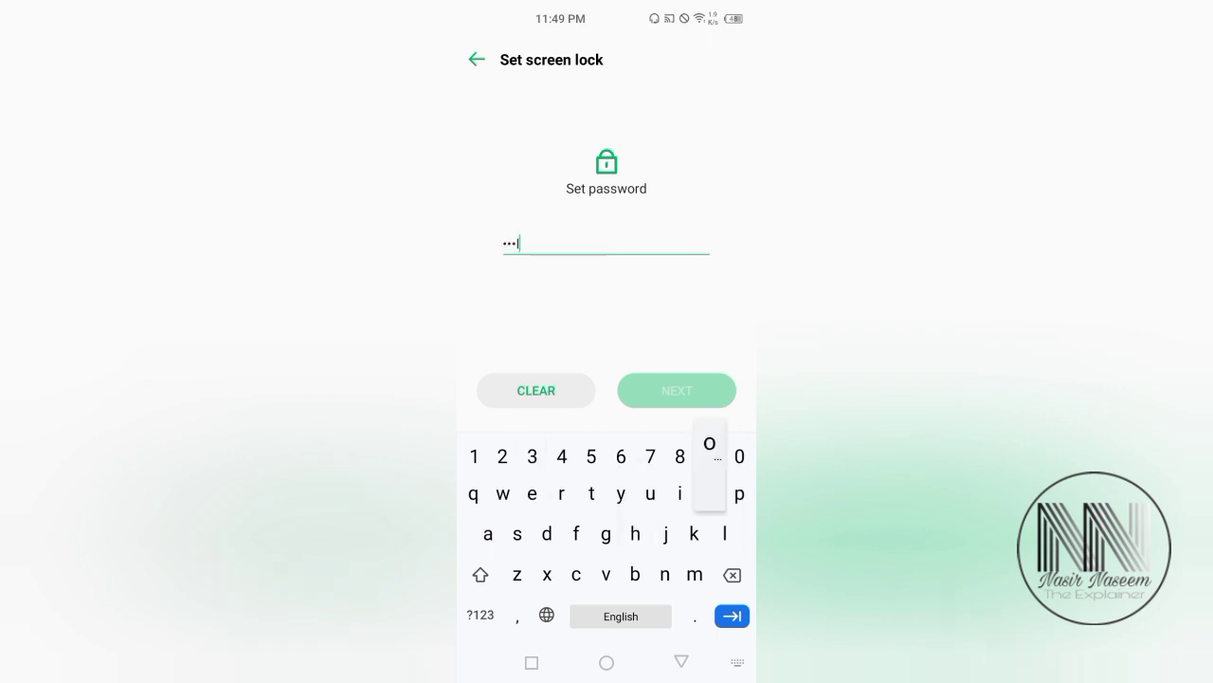
# Enter the new password, re-enter it and confirm it
pyautogui.click(546, 533)
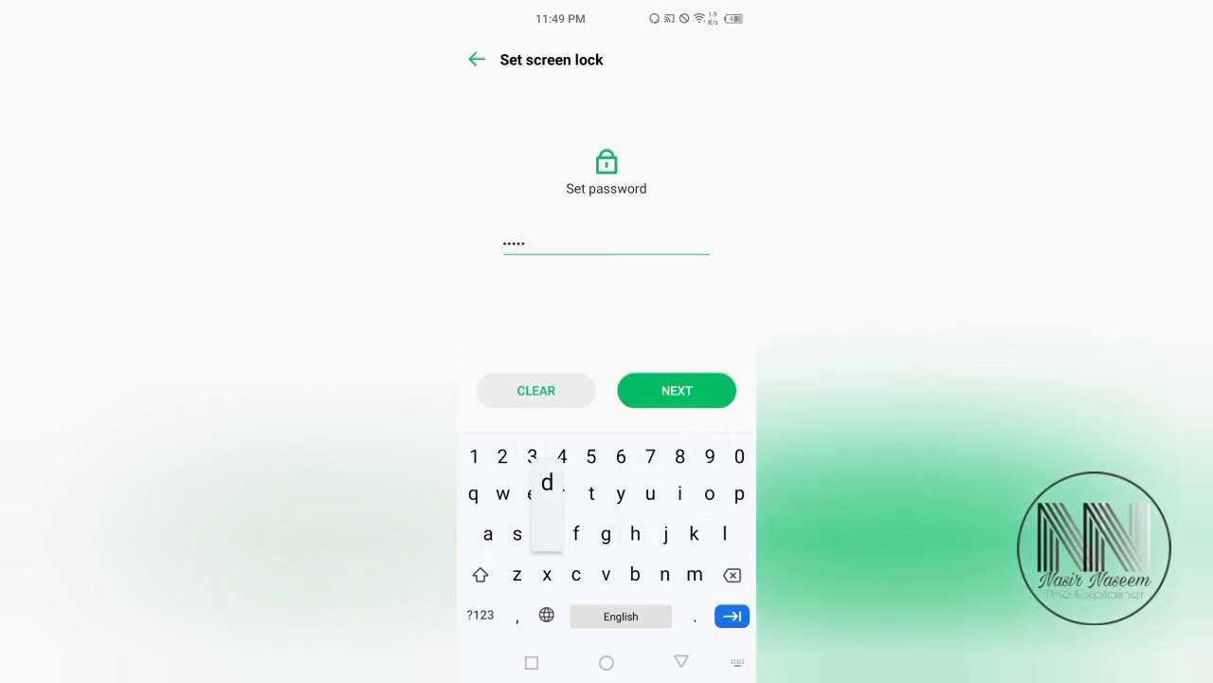
pyautogui.click(677, 390)
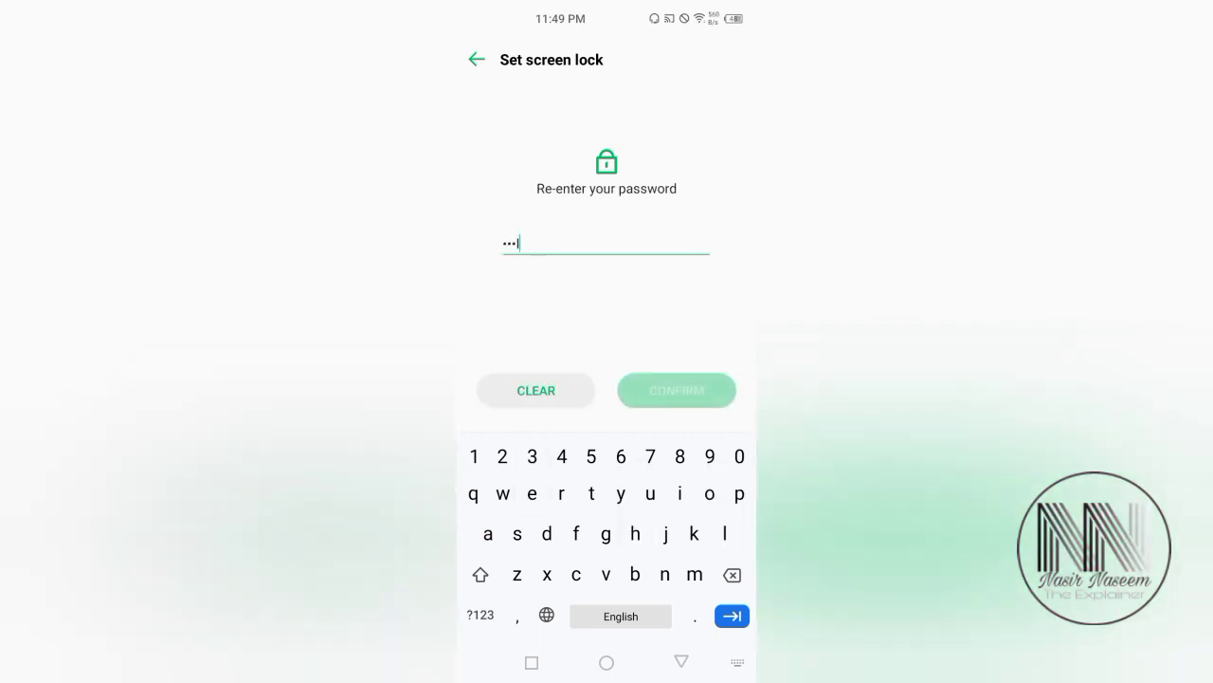
pyautogui.click(677, 390)
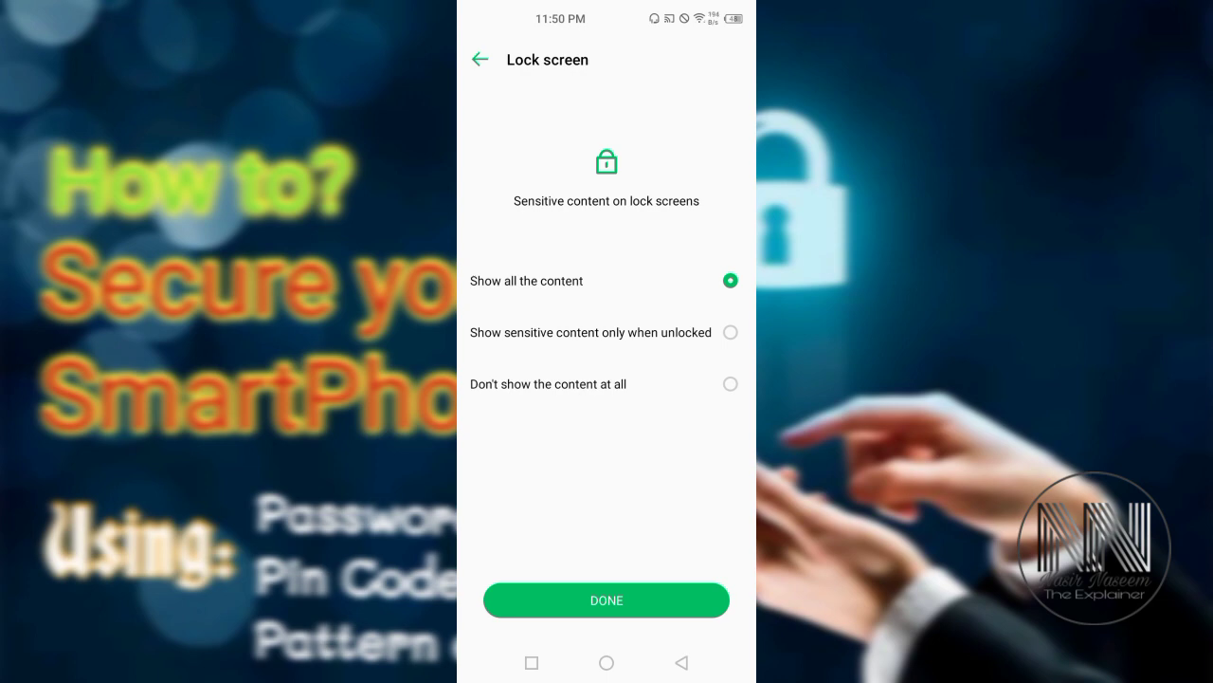
# Choose 'Don't show the content at all' for the lock screen and finish setup
pyautogui.click(730, 332)
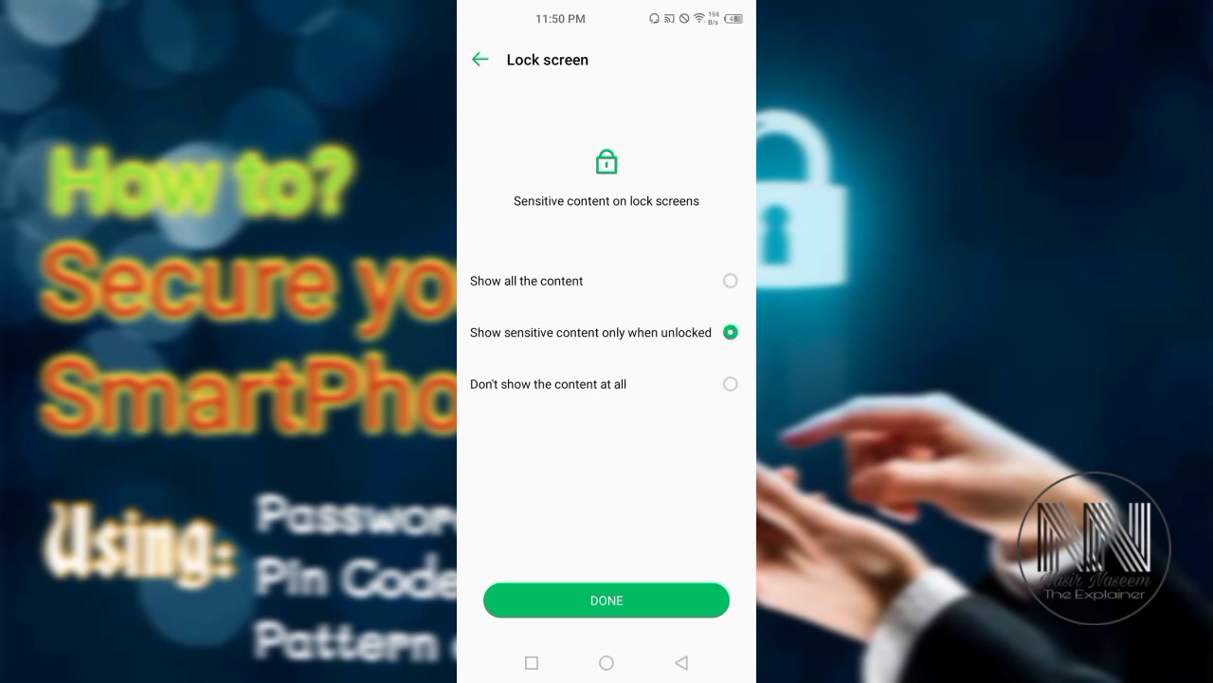
pyautogui.click(730, 383)
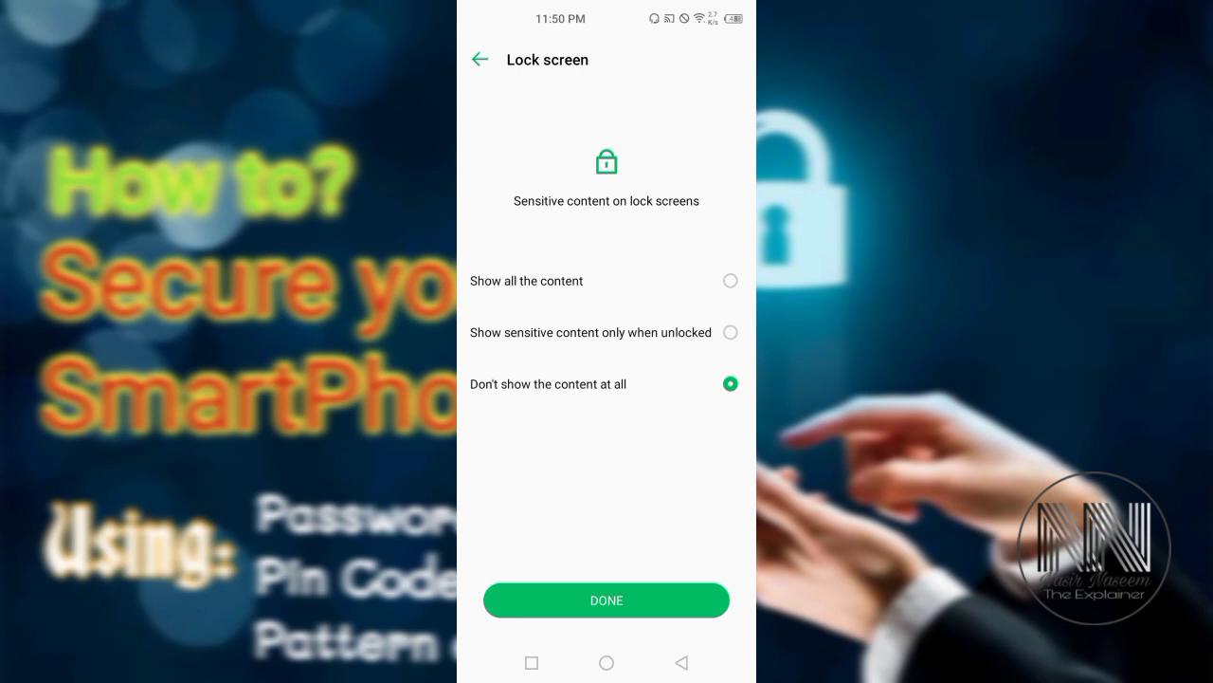
pyautogui.click(607, 599)
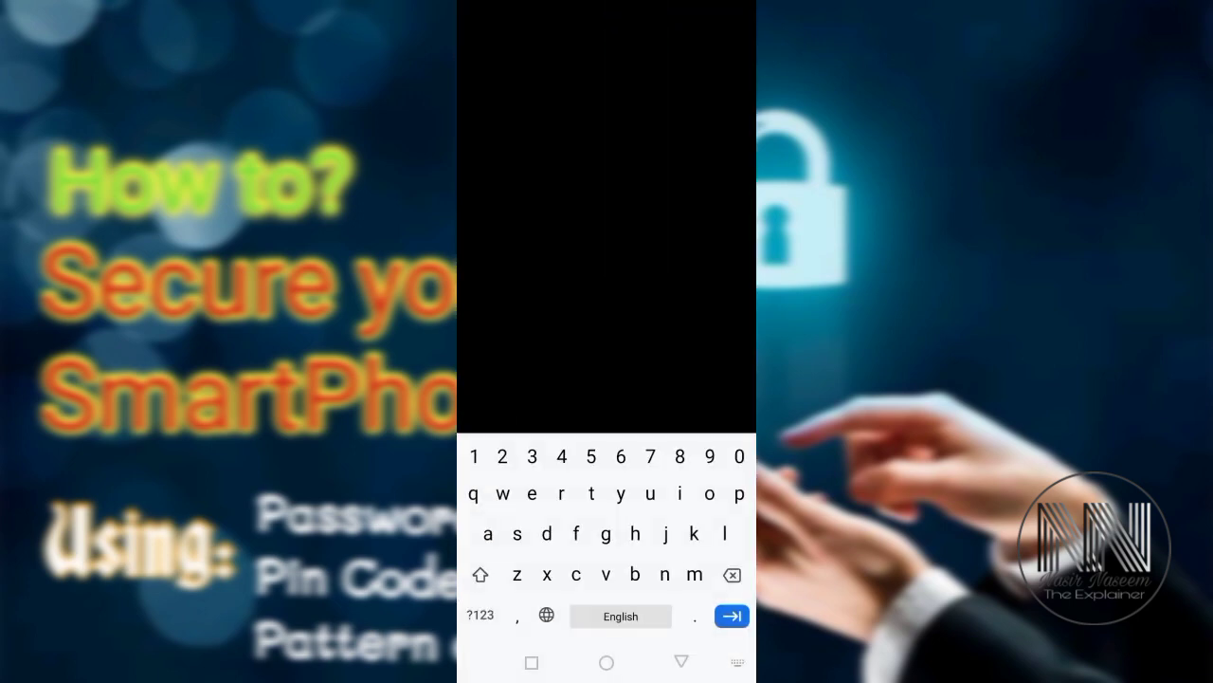
# Confirm the current password and choose PIN as the new lock type
pyautogui.click(637, 533)
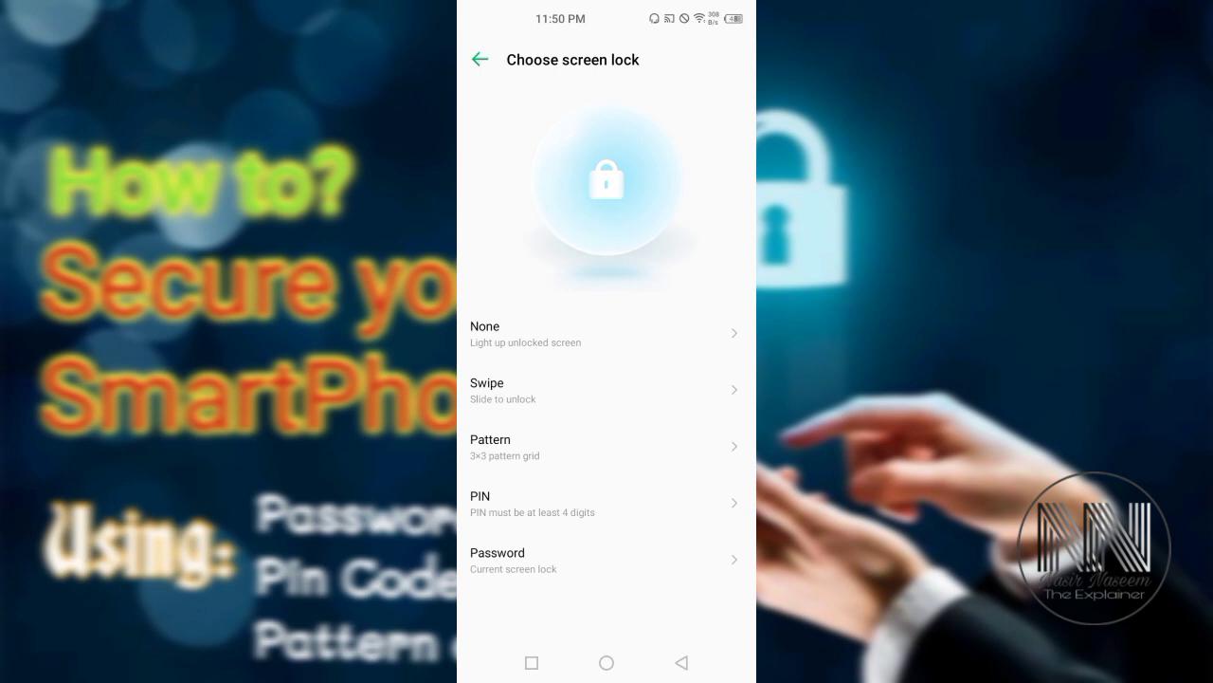
pyautogui.click(606, 502)
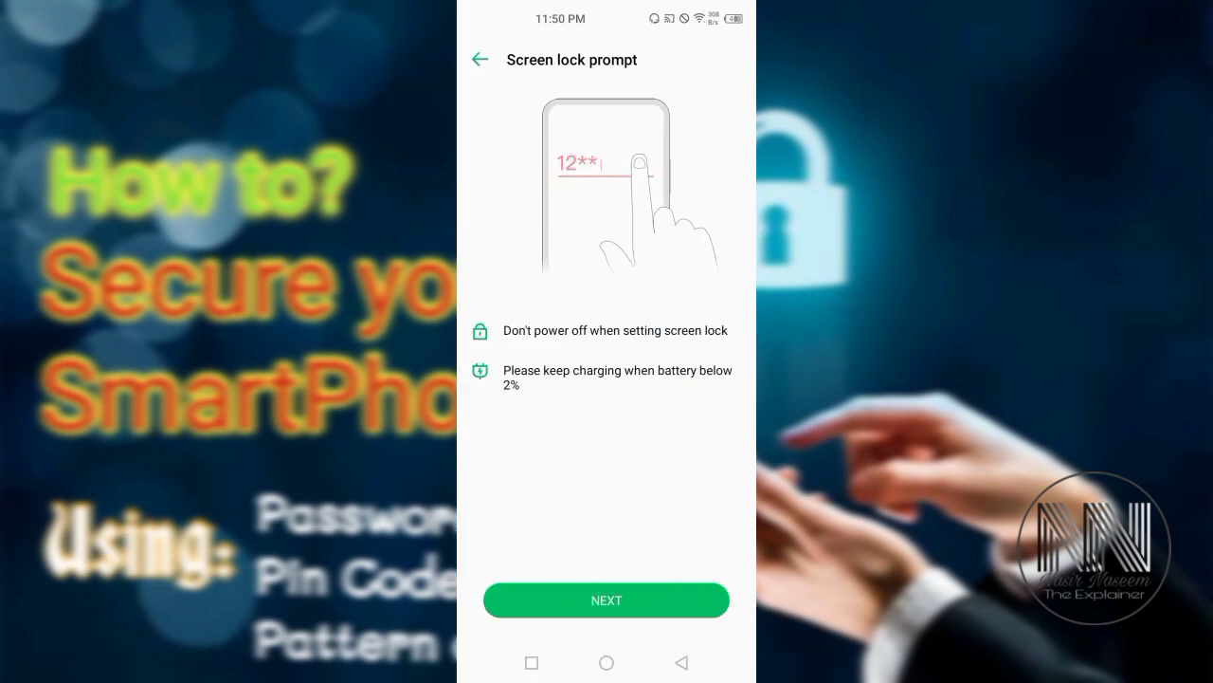
pyautogui.click(607, 599)
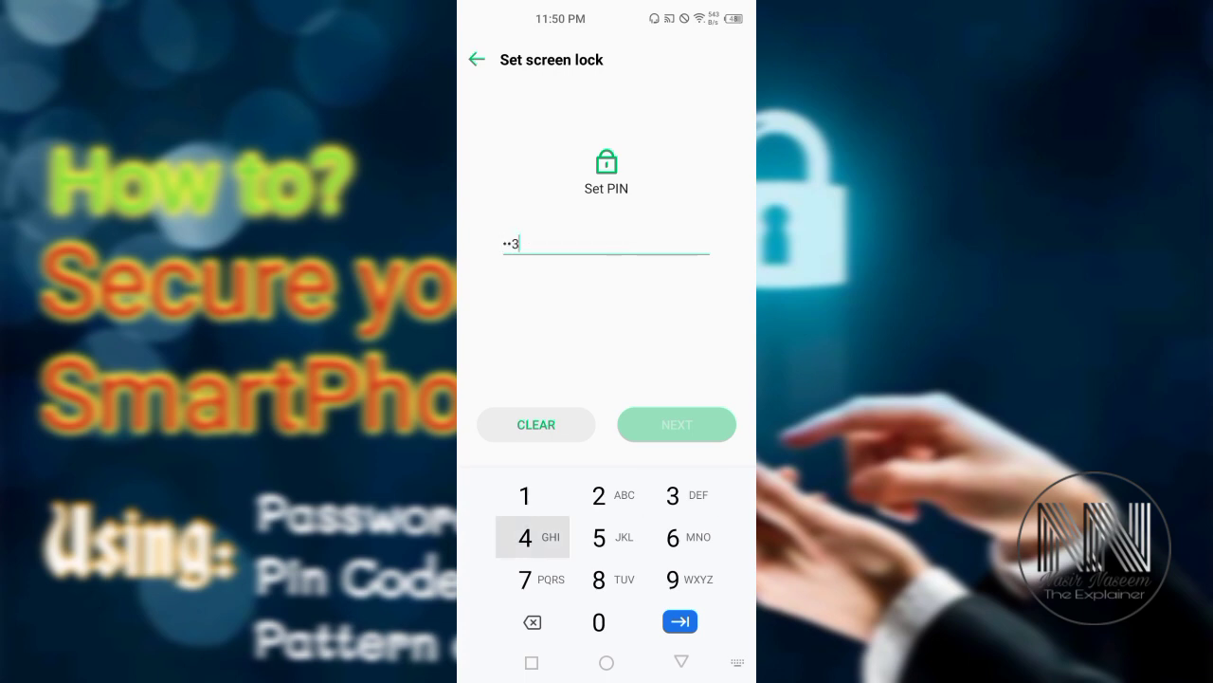
# Enter the new PIN, re-enter it and confirm it
pyautogui.click(677, 425)
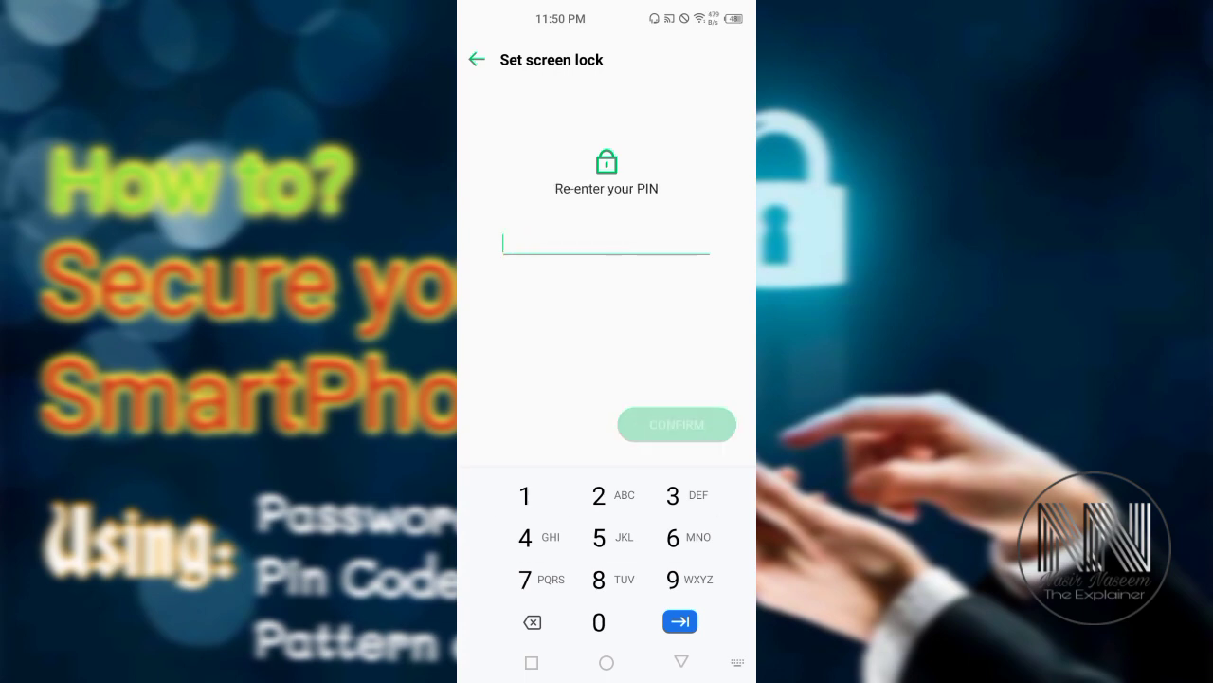
pyautogui.click(671, 538)
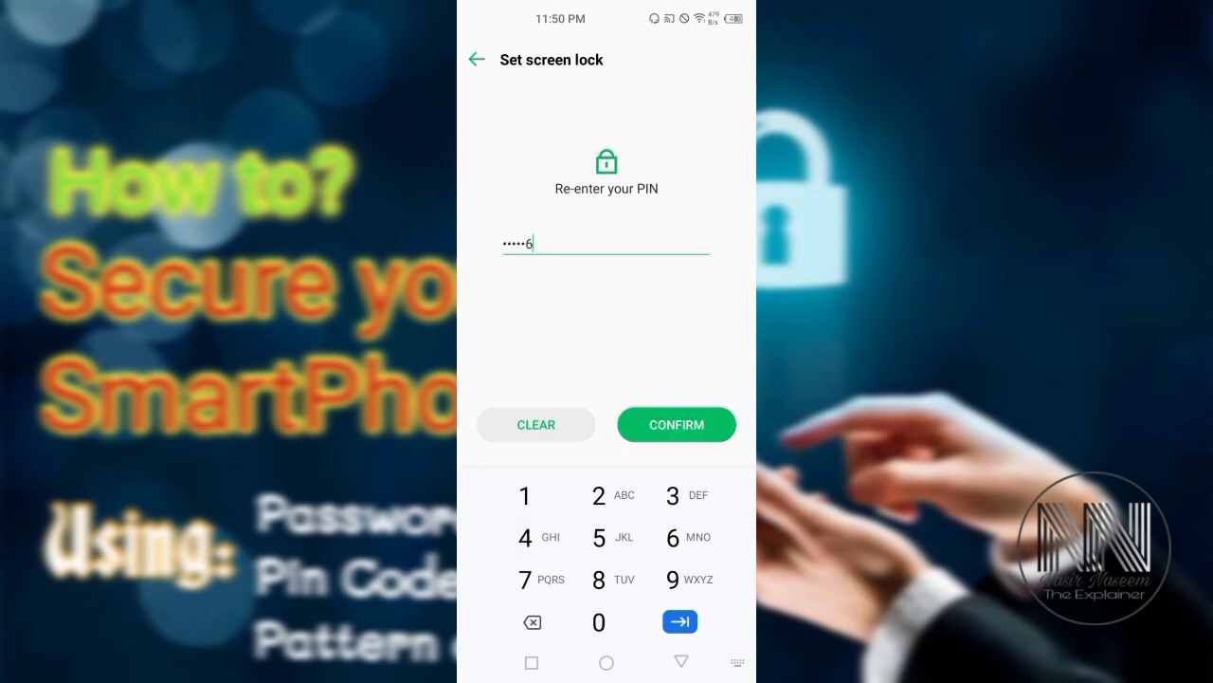
pyautogui.click(675, 425)
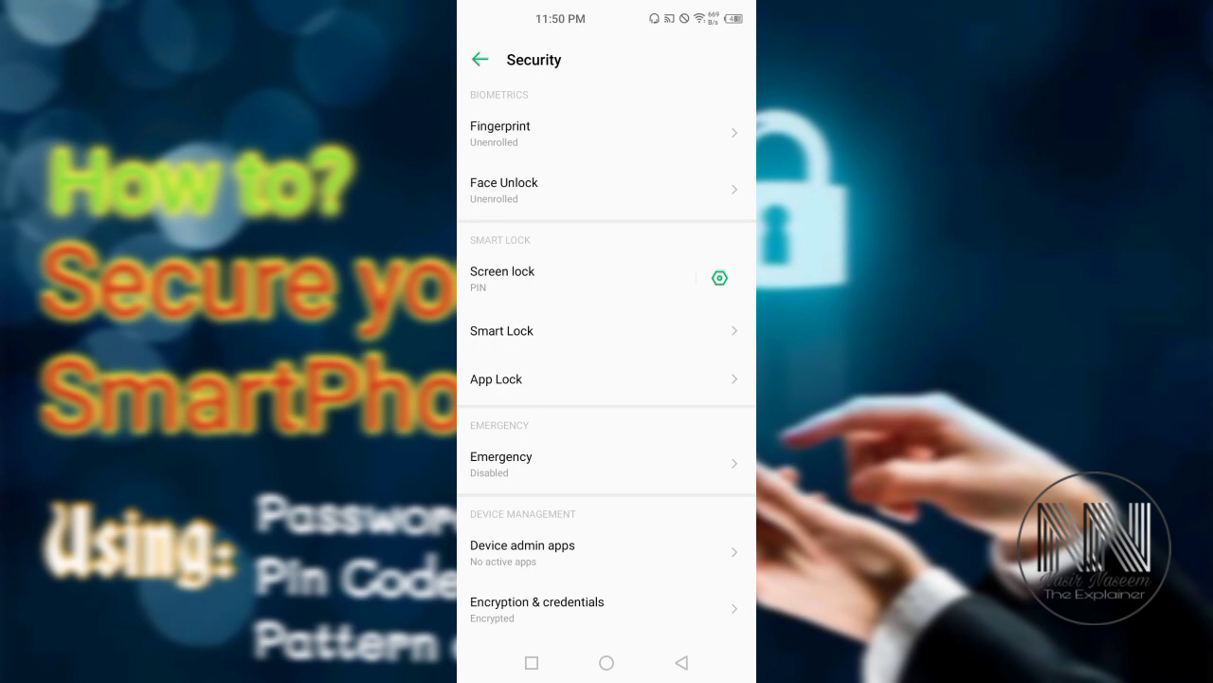
# Reopen Screen lock from Security, bringing up the current-PIN prompt
pyautogui.click(588, 278)
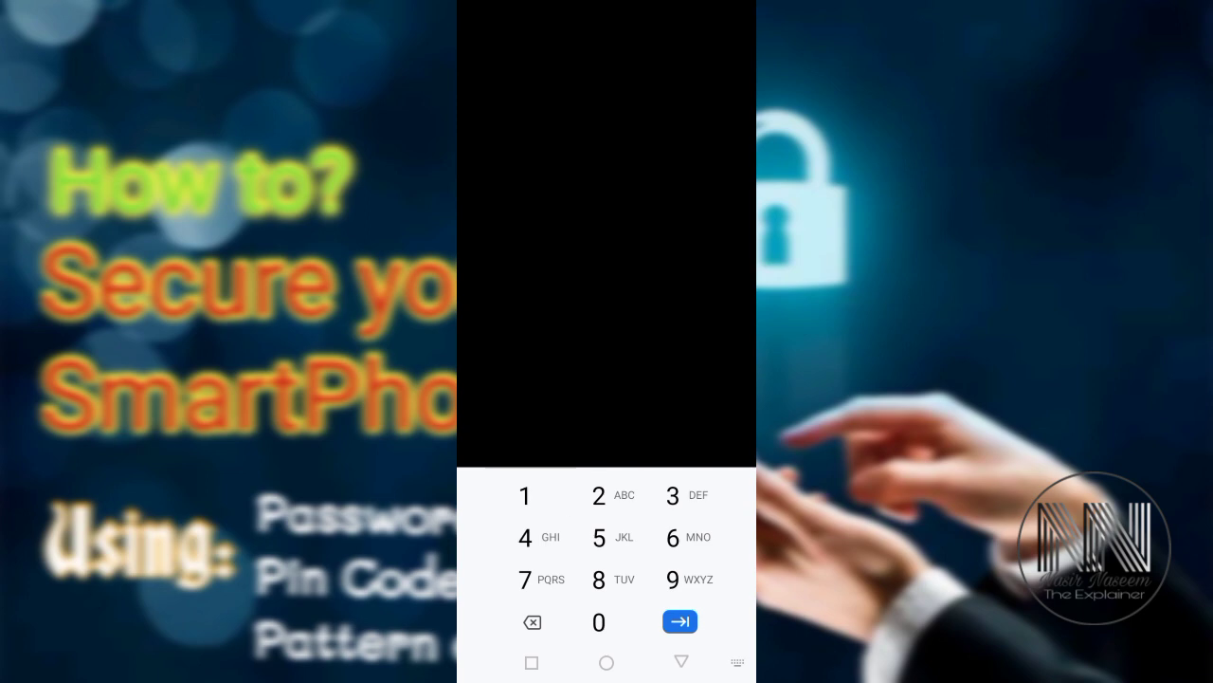
# Confirm the current PIN and choose Pattern as the new lock type
pyautogui.click(678, 622)
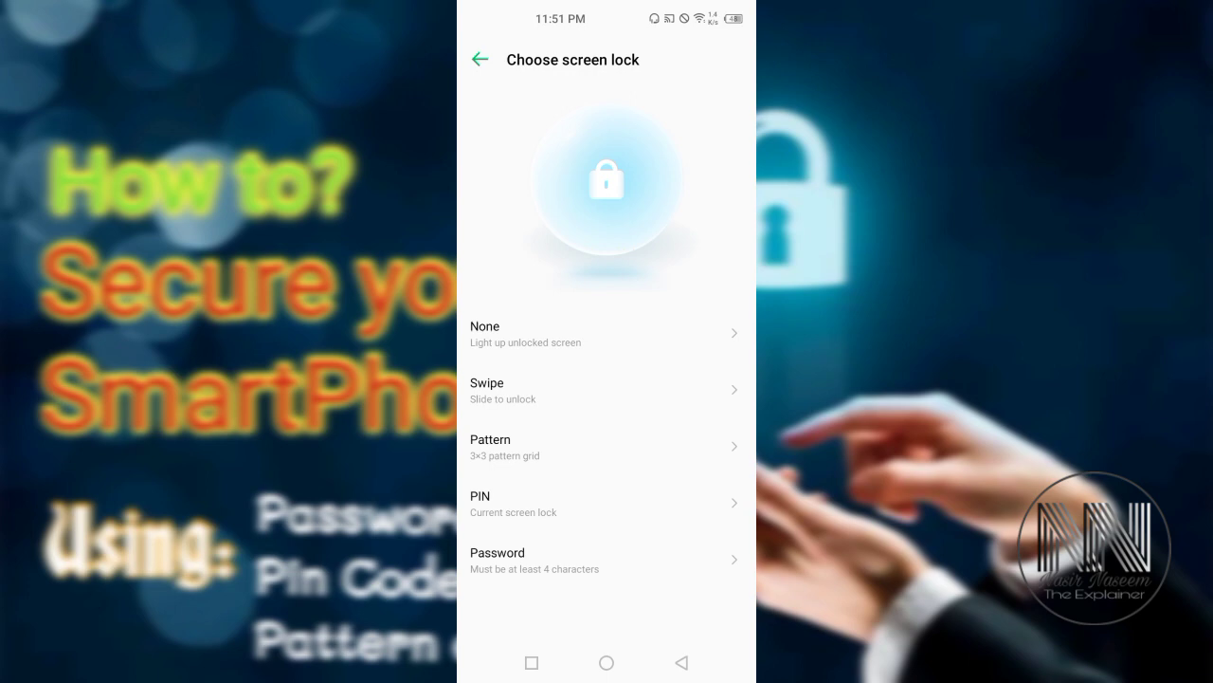
pyautogui.click(607, 446)
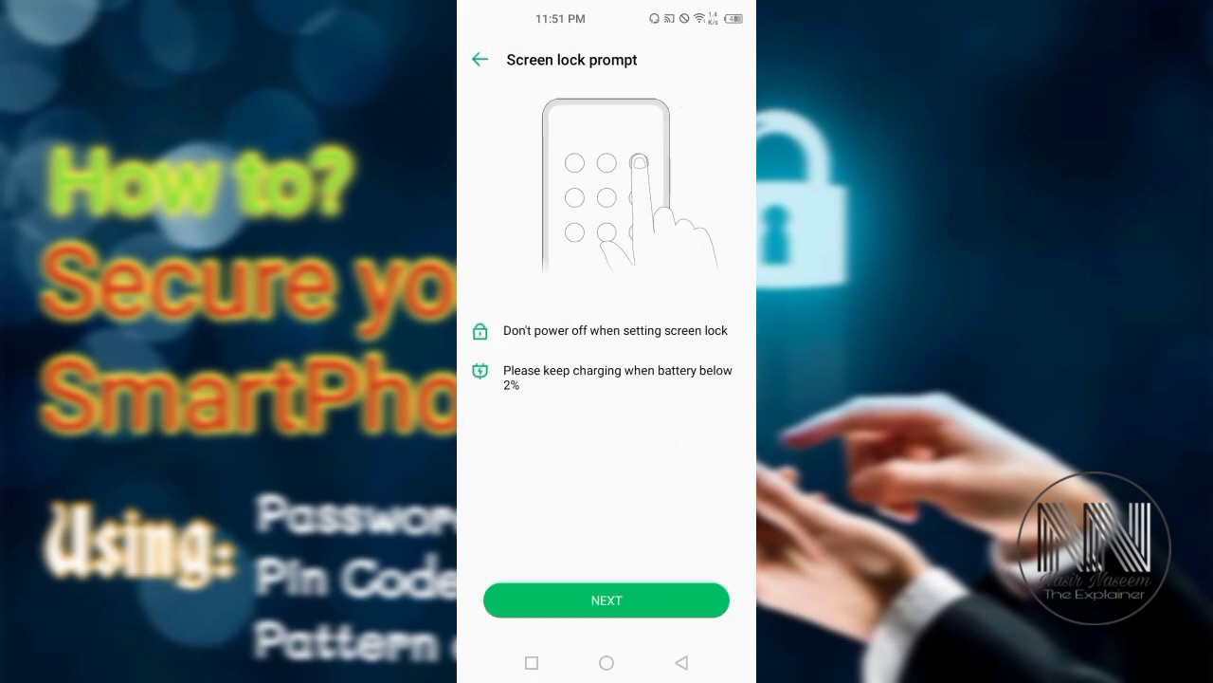
pyautogui.click(607, 599)
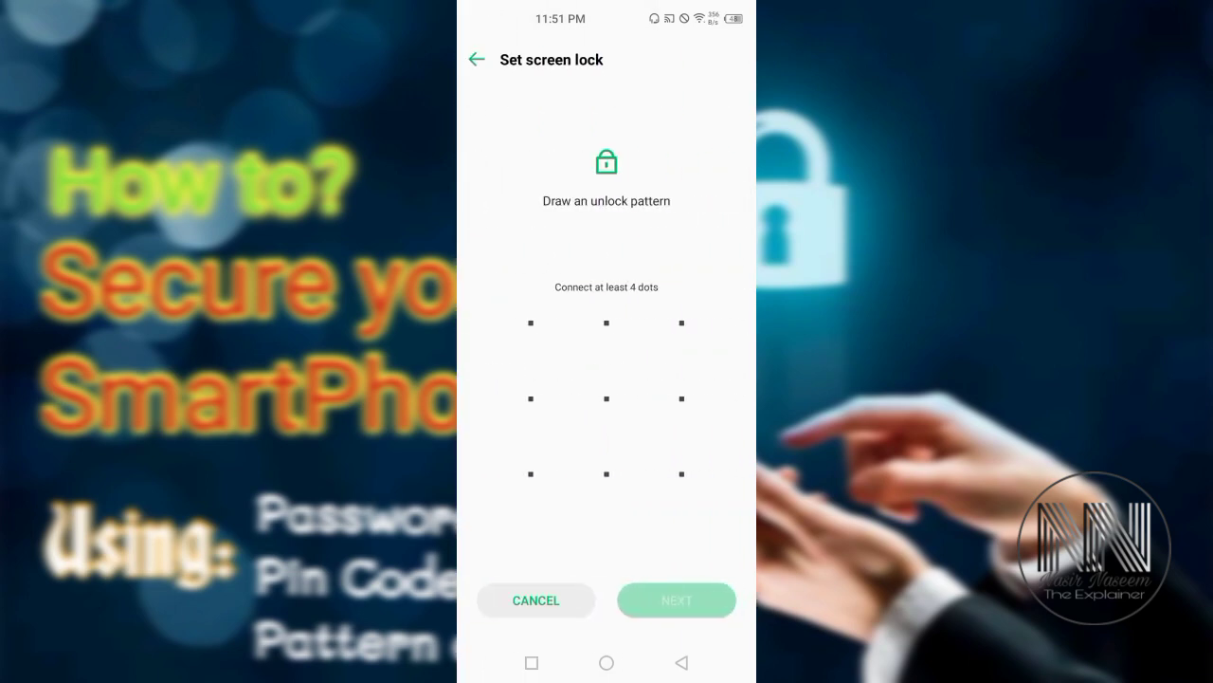